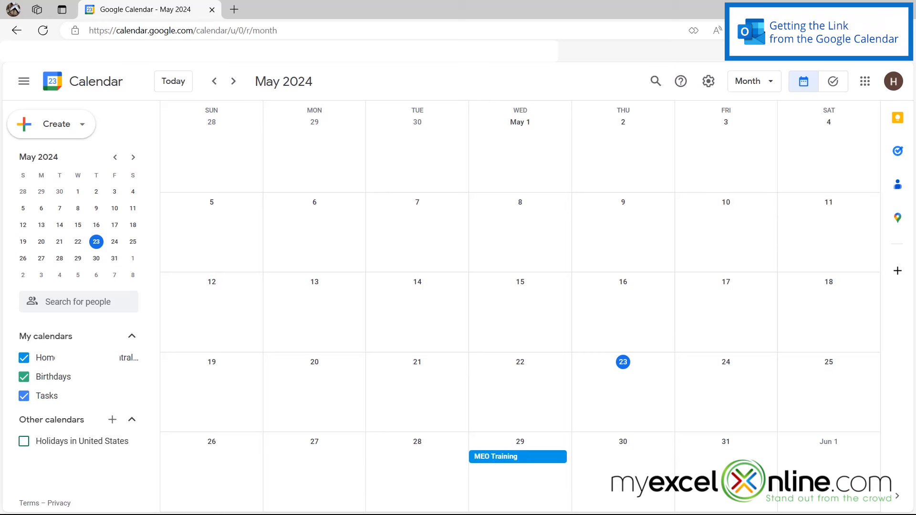
mouse_move(904, 388)
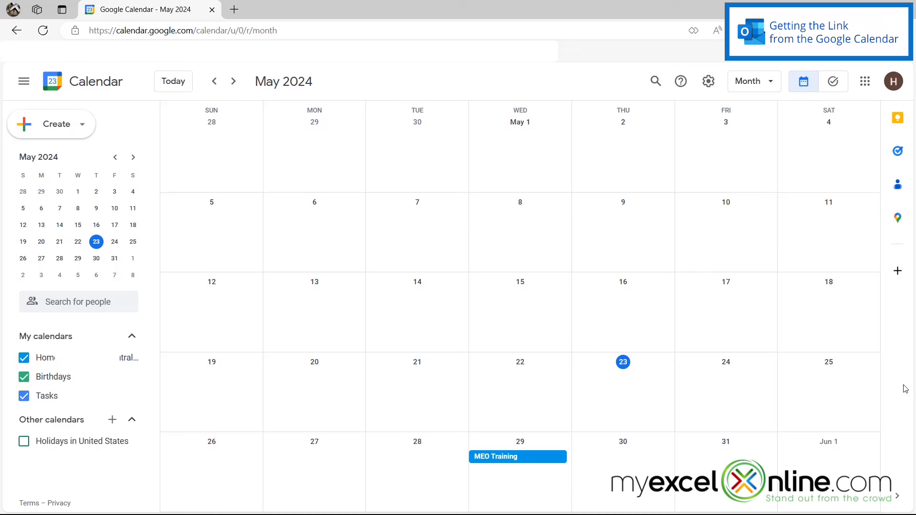
mouse_move(220, 285)
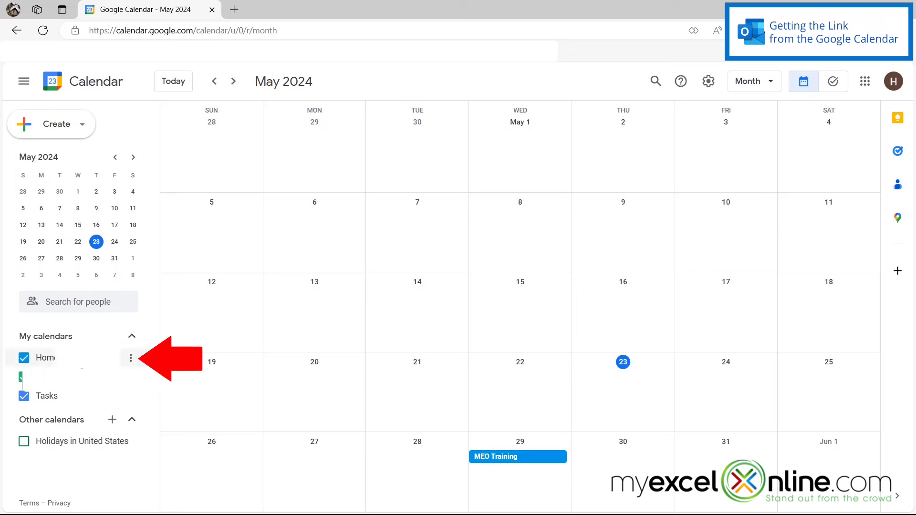
- Open Settings and sharing for the Home calendar under My calendars
left_click(130, 358)
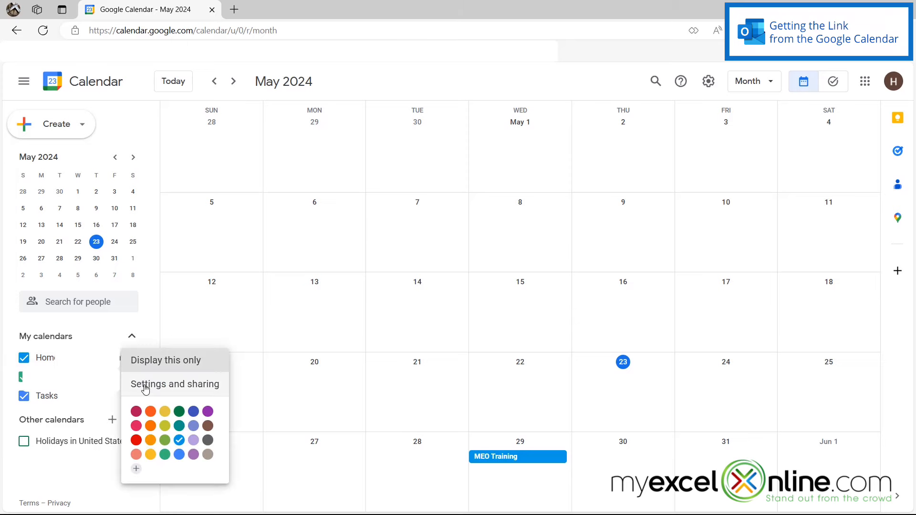
left_click(173, 383)
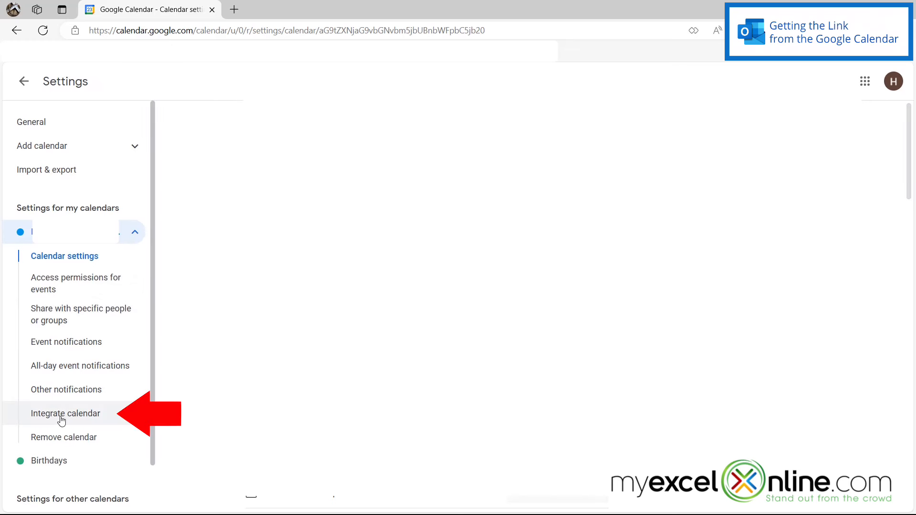
- Jump to Integrate calendar to reveal the Secret address in iCal format
left_click(66, 413)
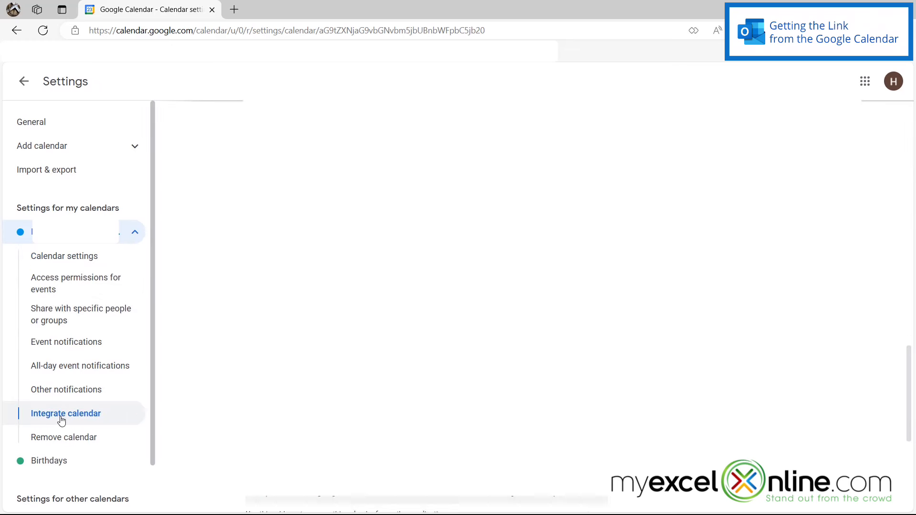
left_click(66, 414)
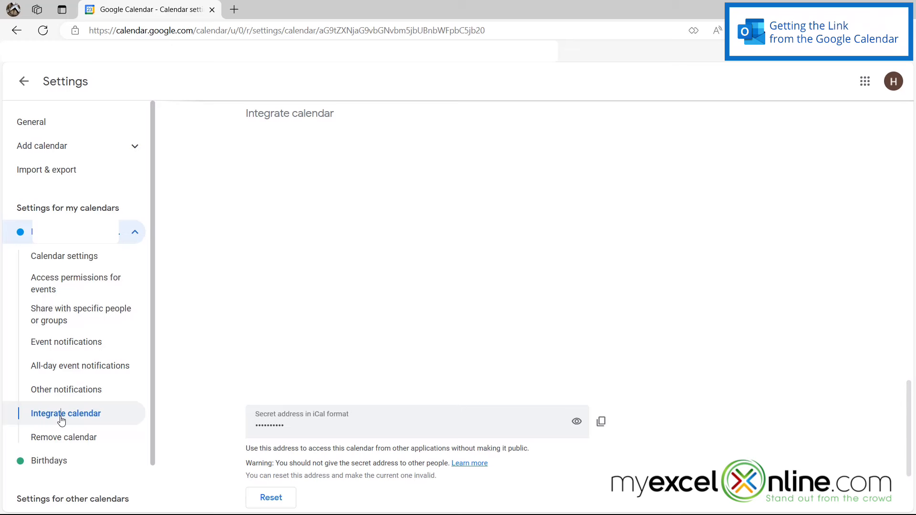
mouse_move(204, 378)
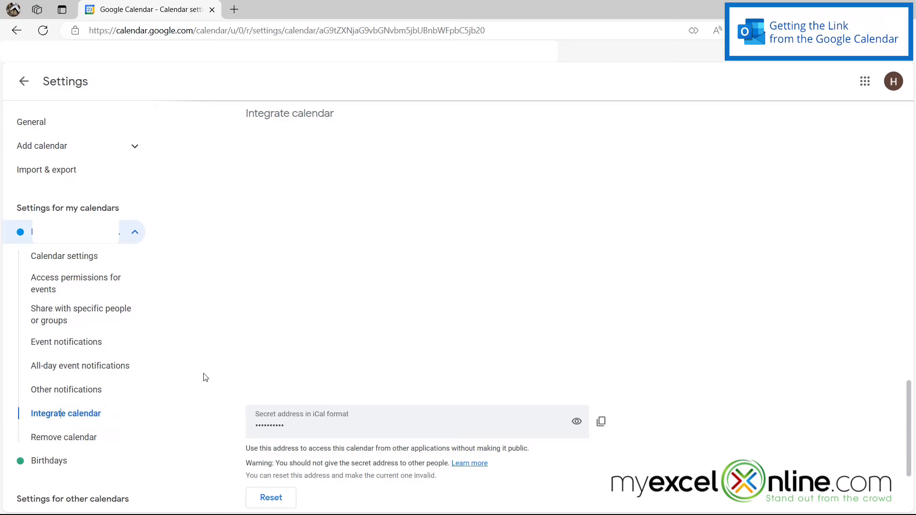
mouse_move(204, 377)
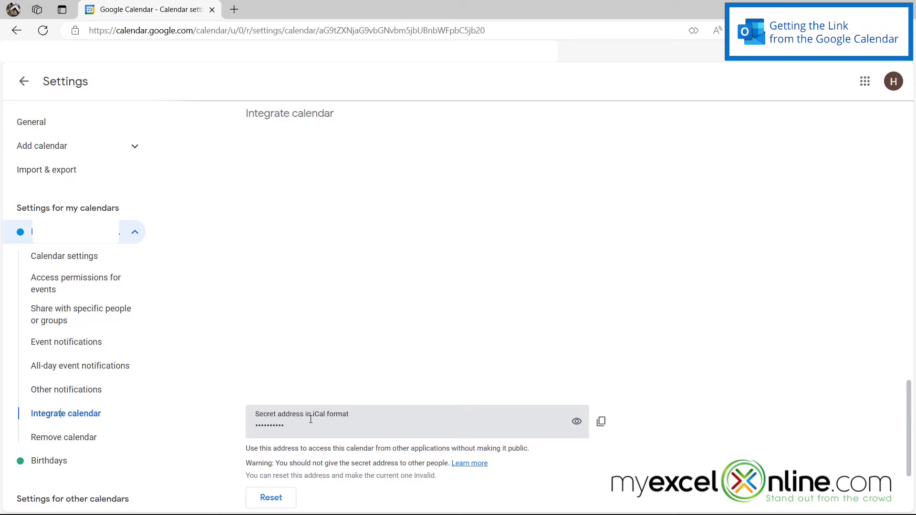
mouse_move(661, 435)
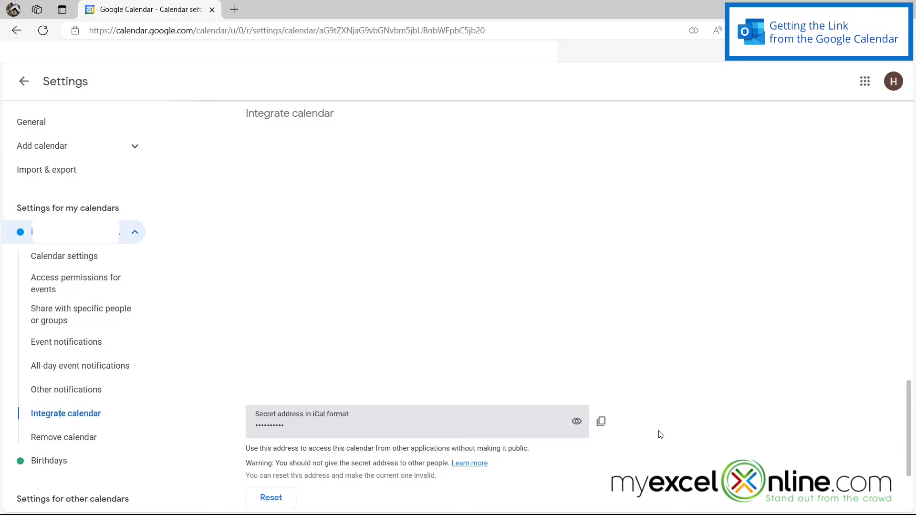
- Copy the secret iCal address and acknowledge the security warning with OK
left_click(601, 421)
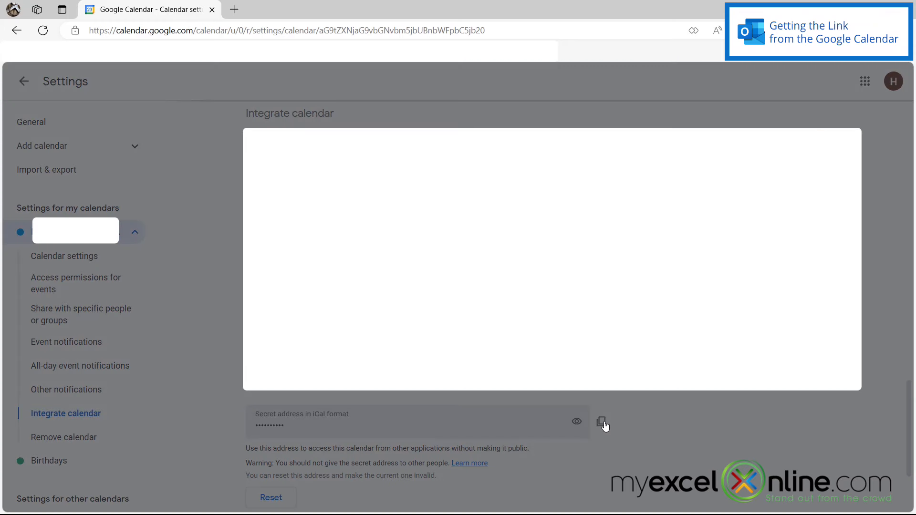
left_click(602, 422)
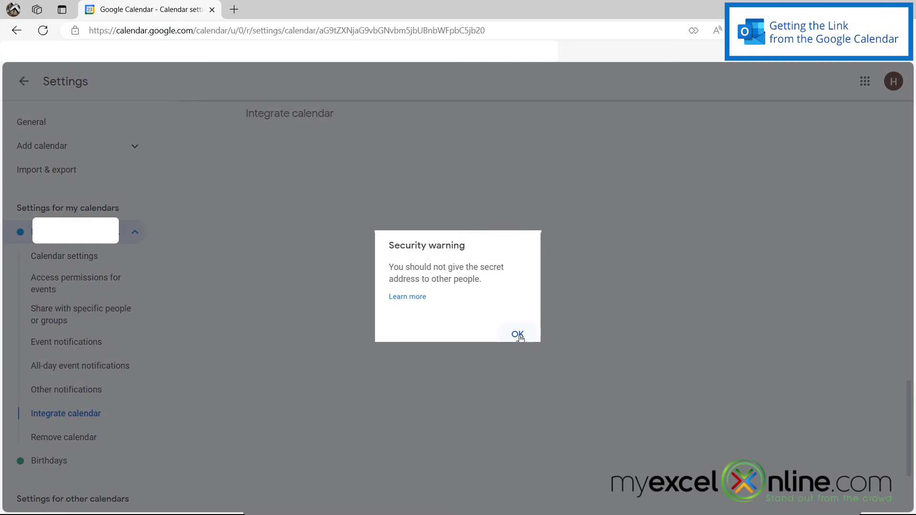
left_click(517, 334)
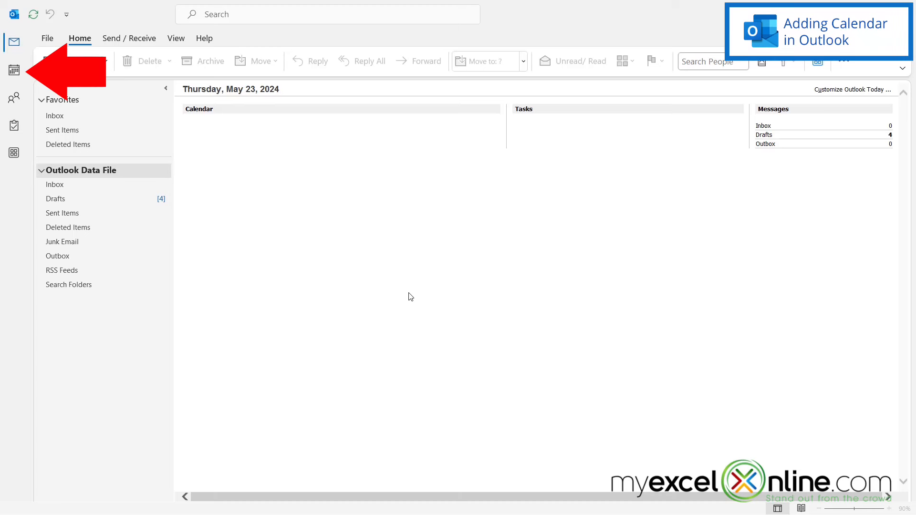
- Switch Outlook from Mail to the Calendar view showing May 2024
left_click(13, 70)
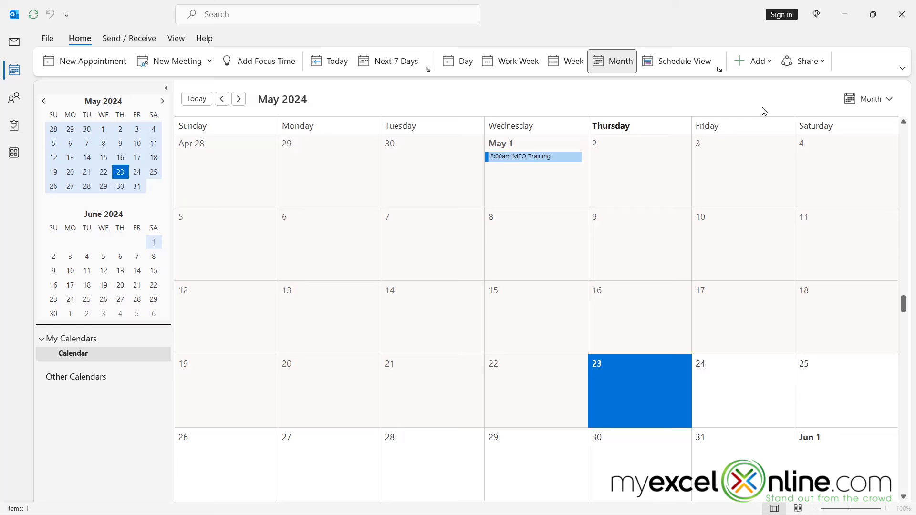
- Start a New Internet Calendar Subscription via Add > From Internet
left_click(757, 61)
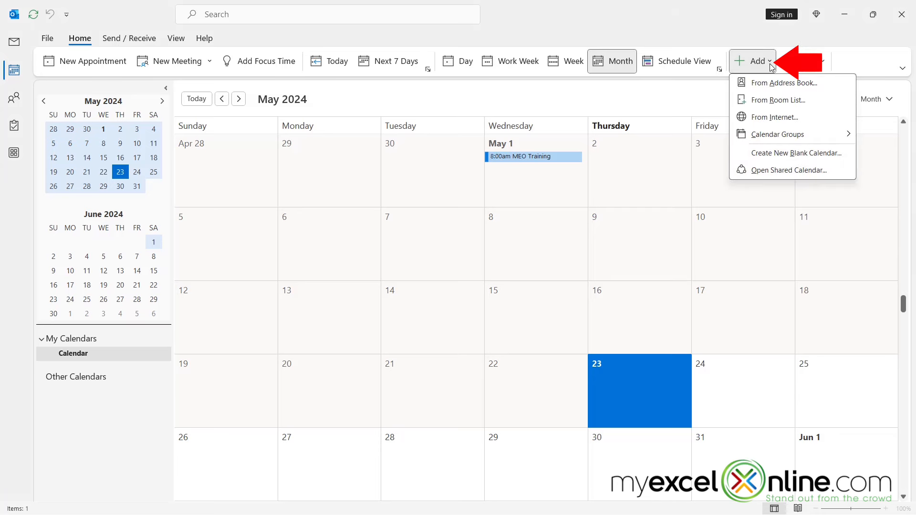
mouse_move(777, 116)
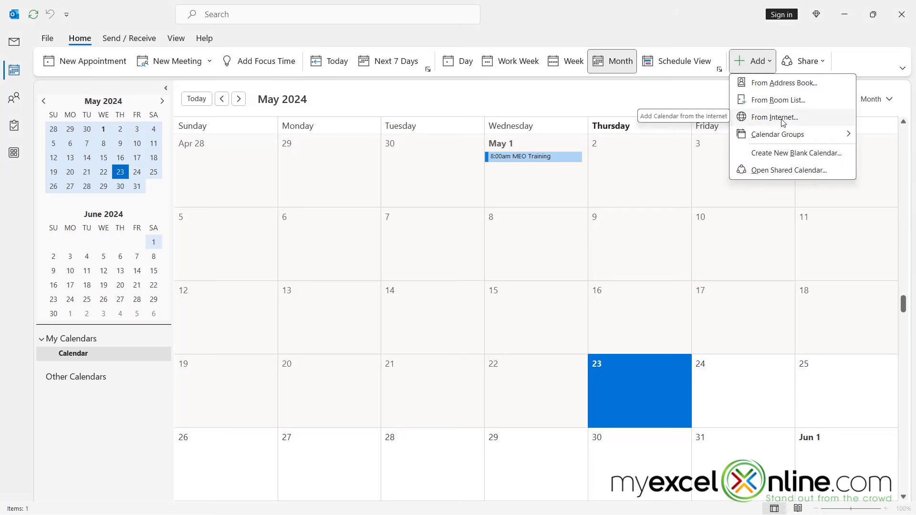
left_click(774, 117)
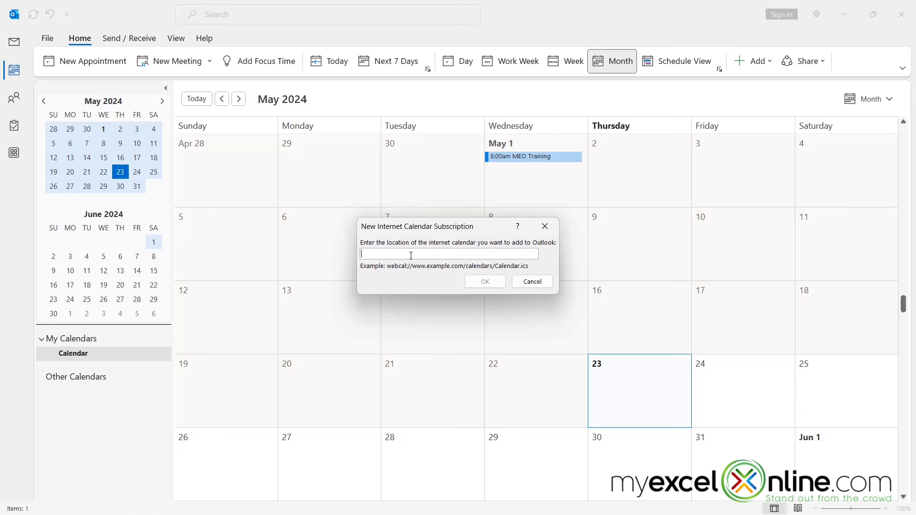
- Paste the Google iCal address and confirm Yes to subscribe to it in Outlook
type("mail.com/private-c9f")
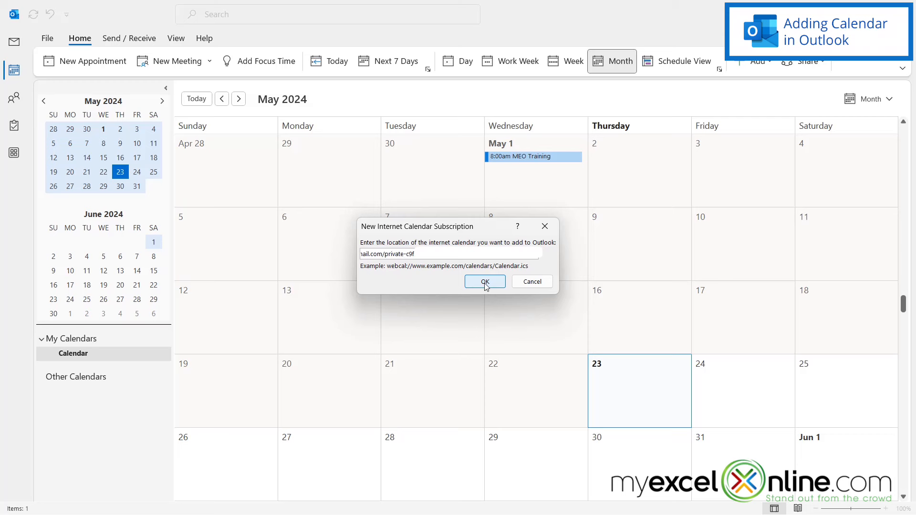
left_click(484, 282)
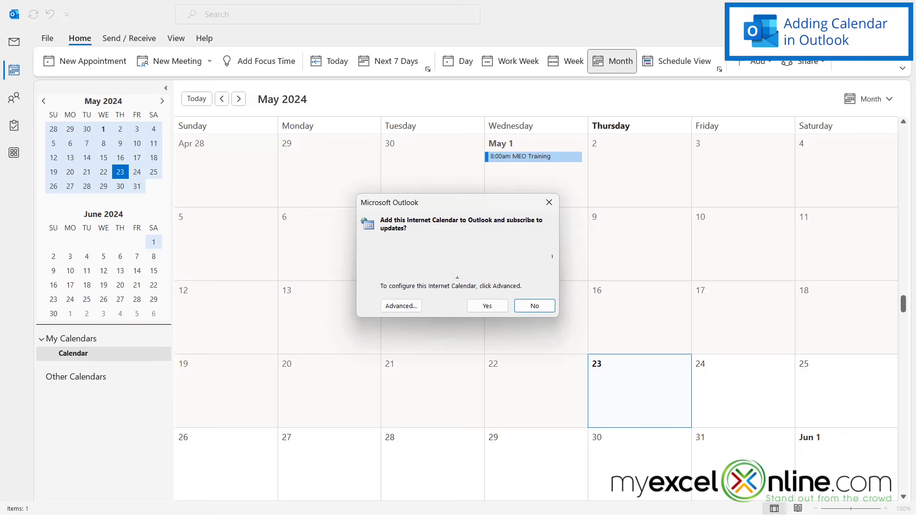
mouse_move(488, 293)
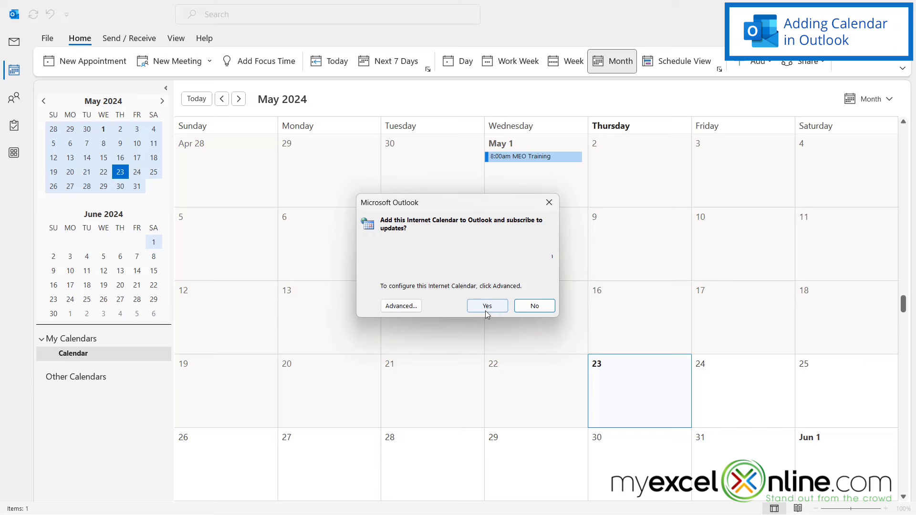
left_click(486, 306)
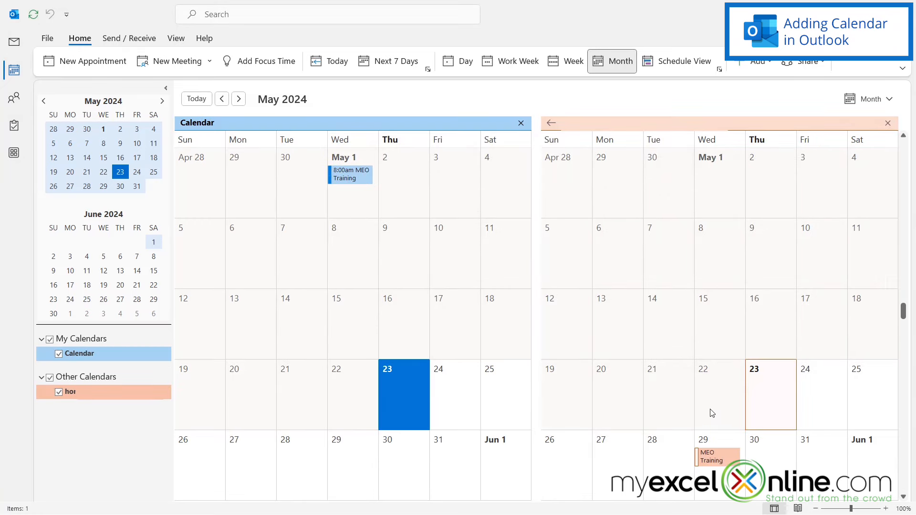
mouse_move(674, 391)
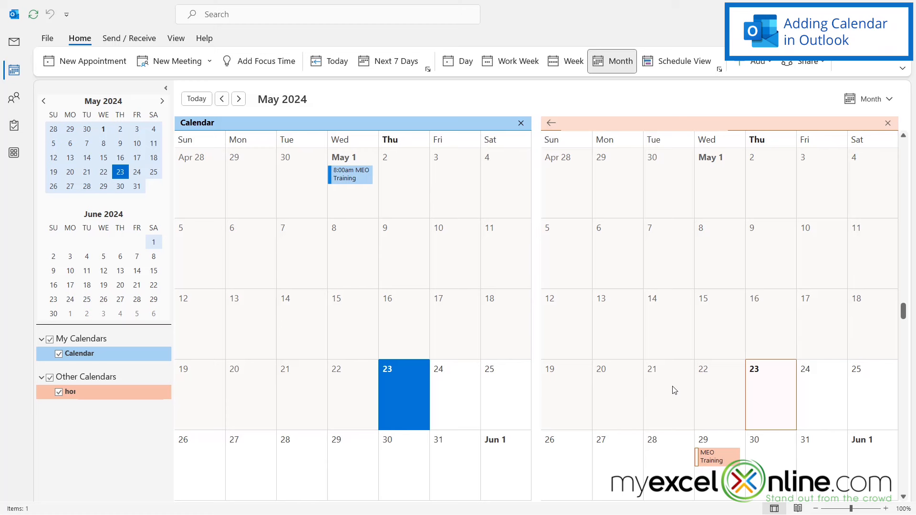